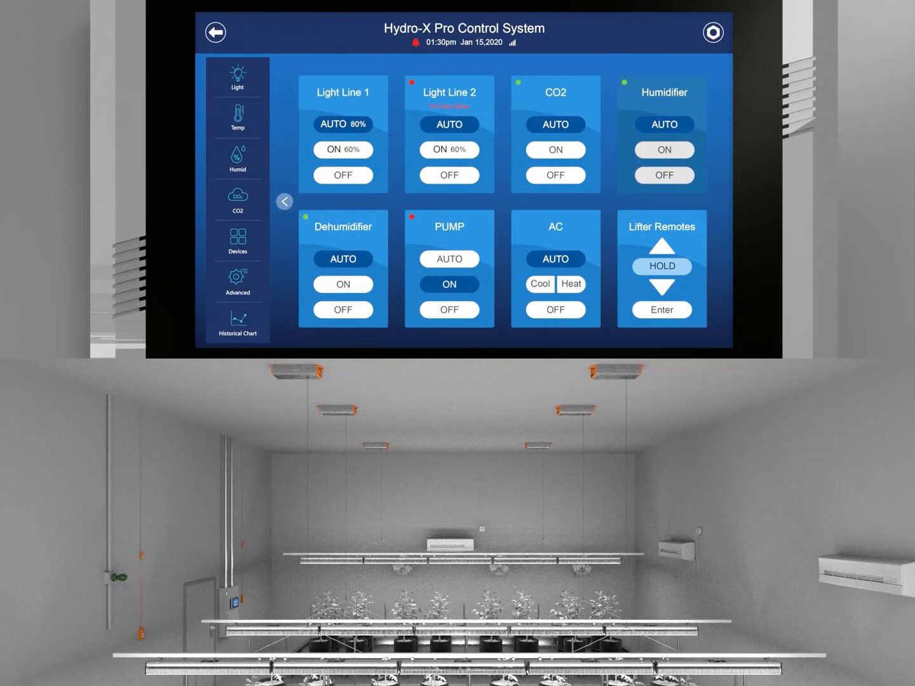
# Step: Tap the lifter up arrow twice to raise the grow-room light bars higher
pyautogui.click(661, 310)
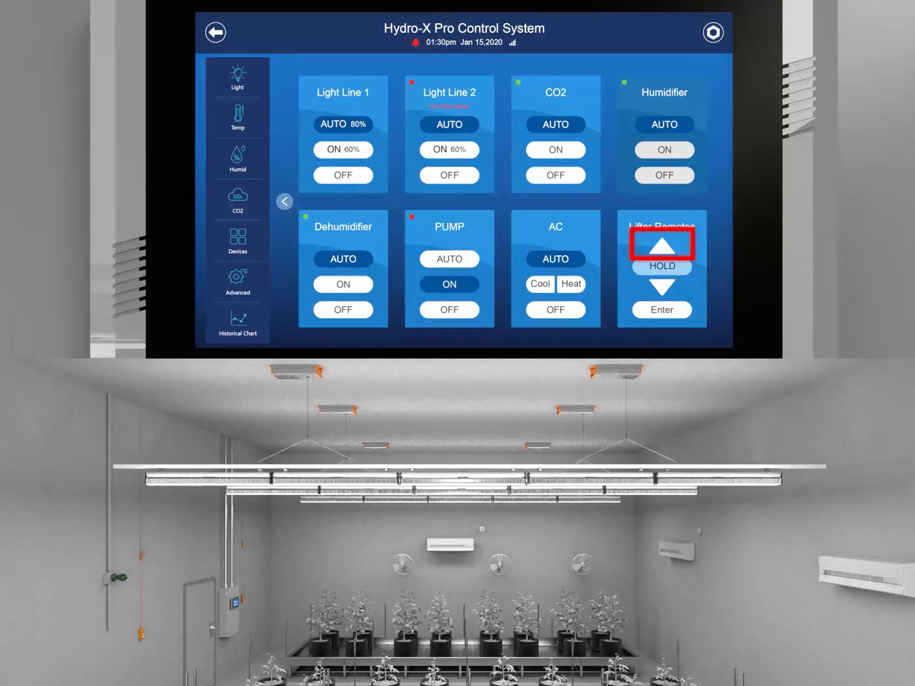
pyautogui.click(661, 289)
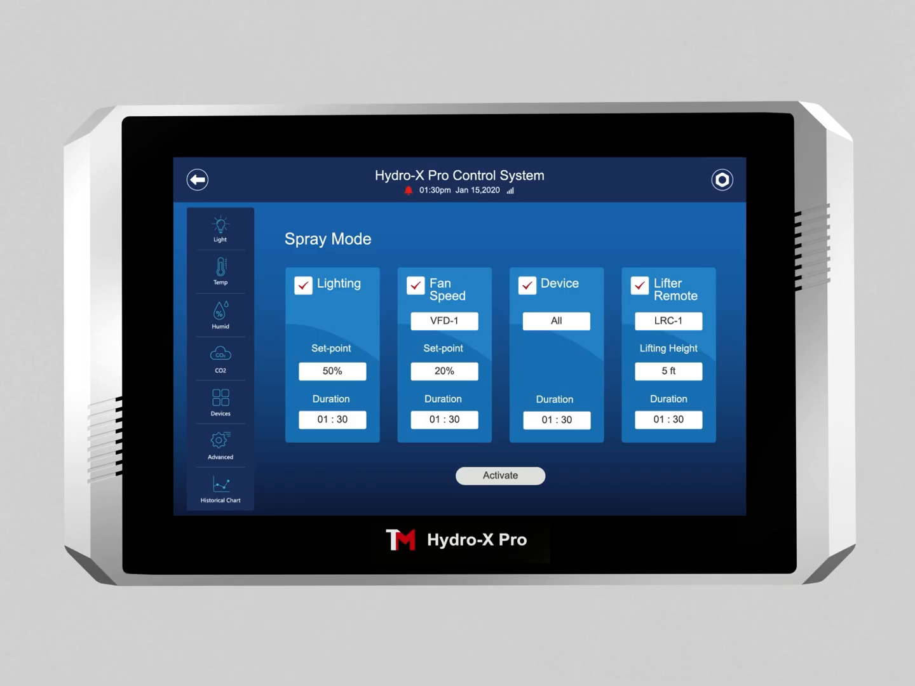
# Step: Open Spray Mode's Lifter Remote selection dialog from the LRC-1 field
pyautogui.click(668, 321)
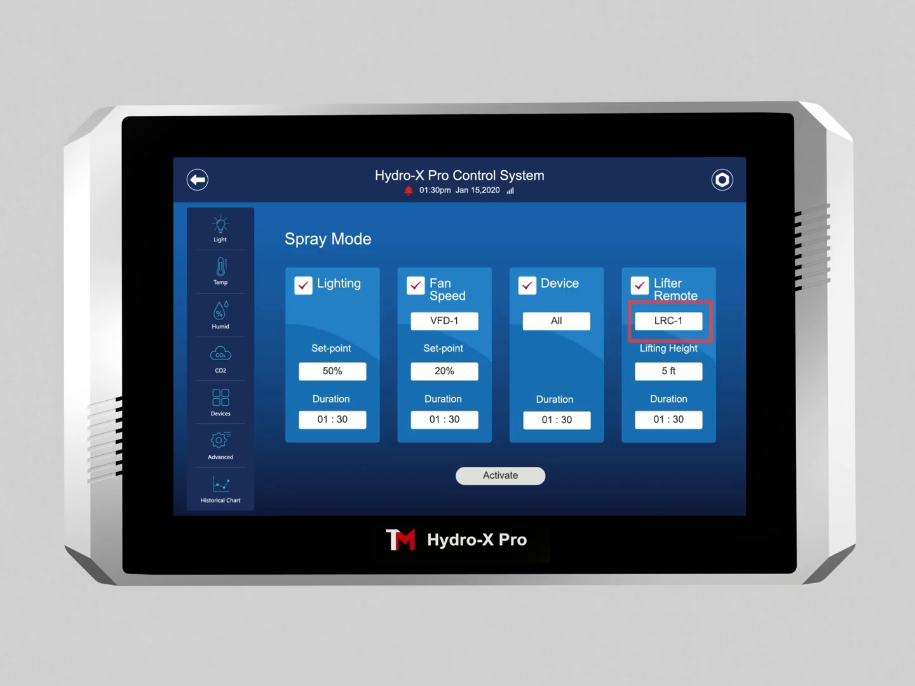
pyautogui.click(668, 321)
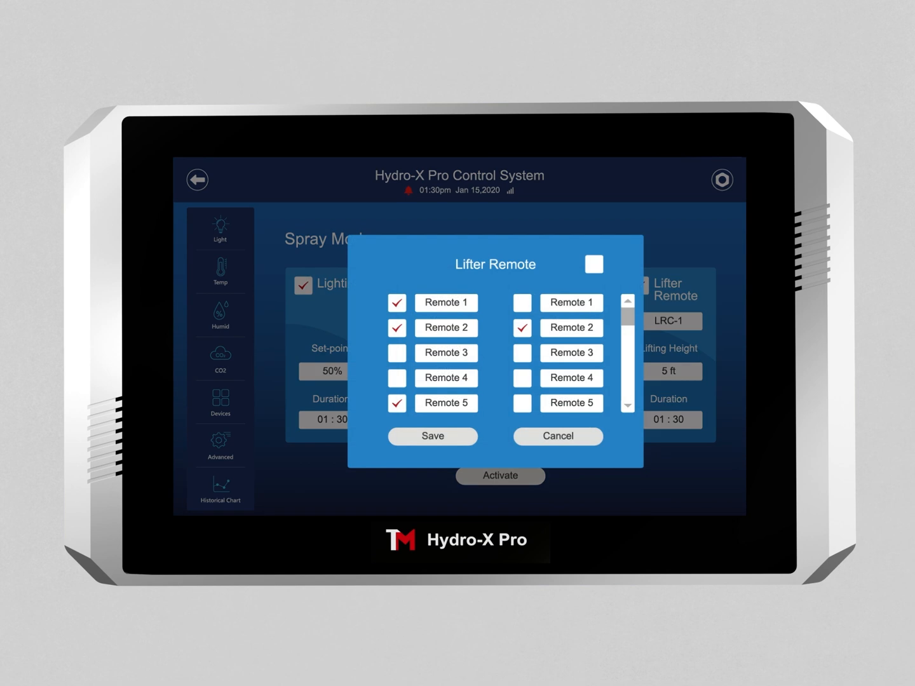